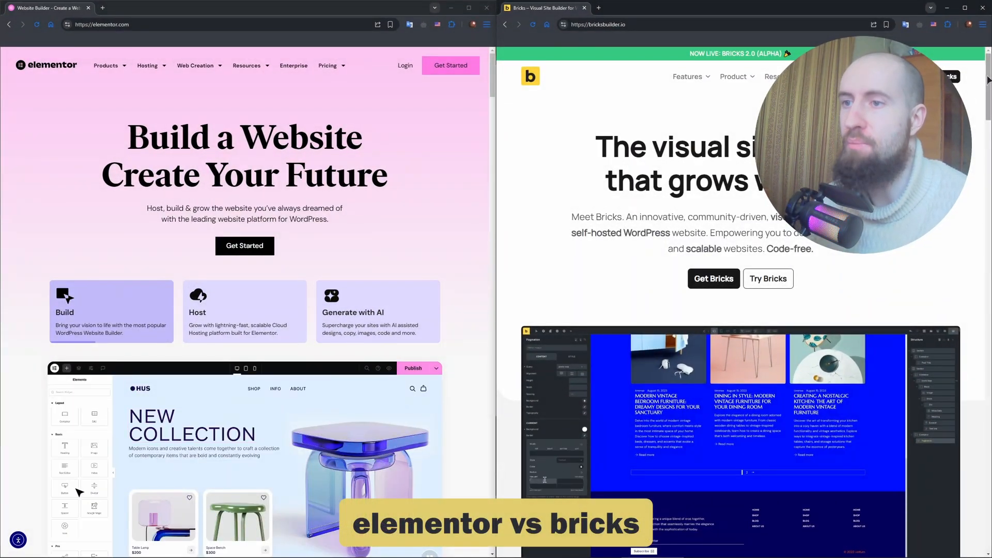
Step: Scroll the elementor.com page down to its 18M / 6.5K+ stats and website-types section
left_click(149, 468)
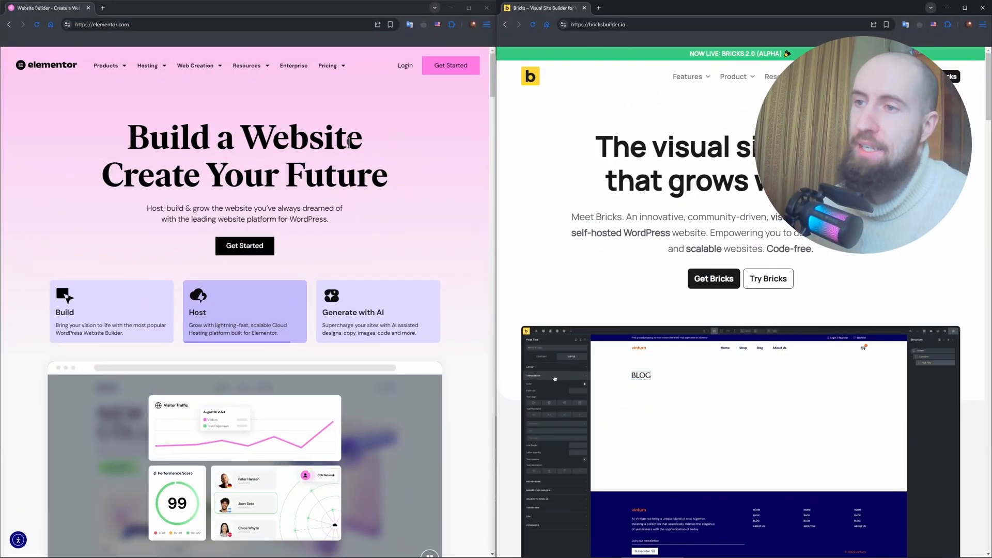
scroll("down", 3)
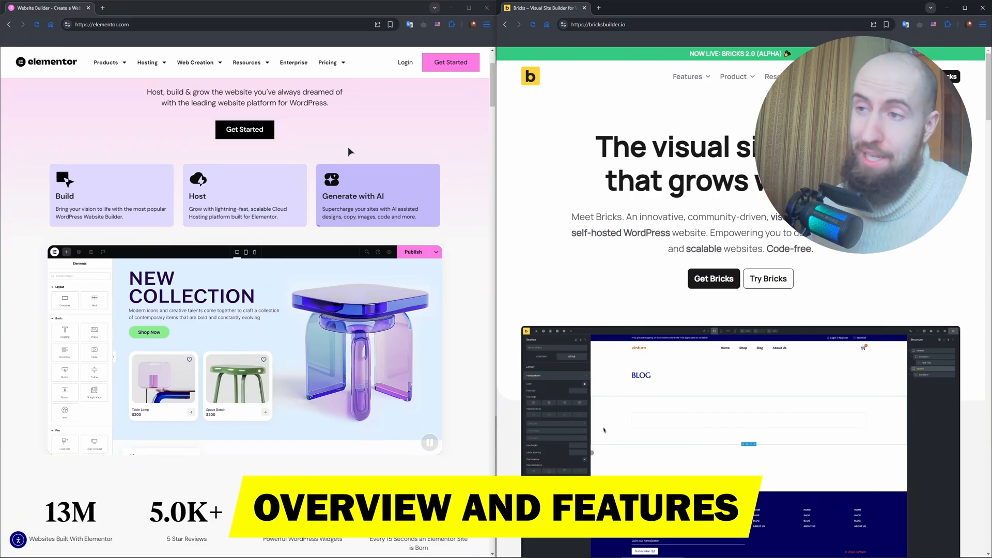
scroll("down", 3)
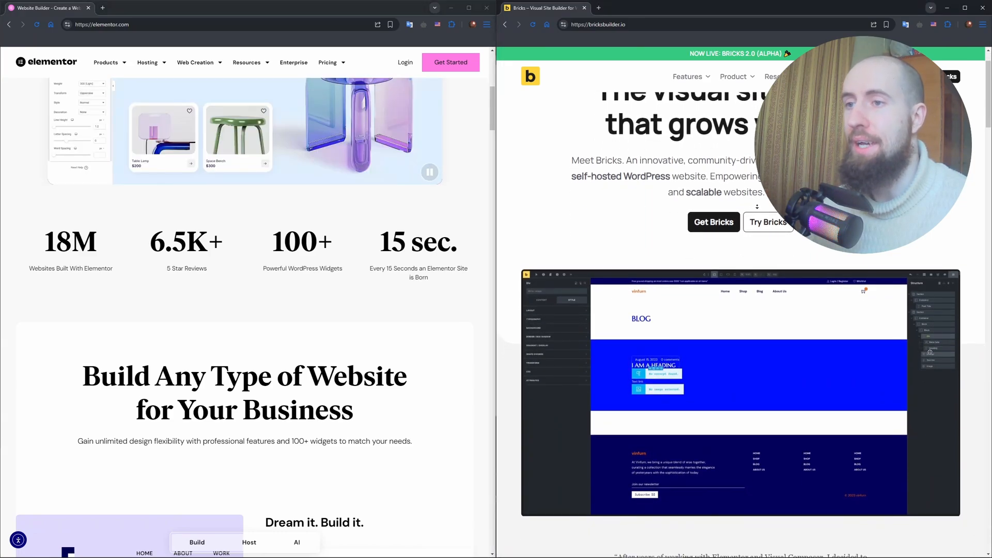
Step: Scroll the bricksbuilder.io page to its customer testimonial and 'Bricks has it all' features
scroll("down", 3)
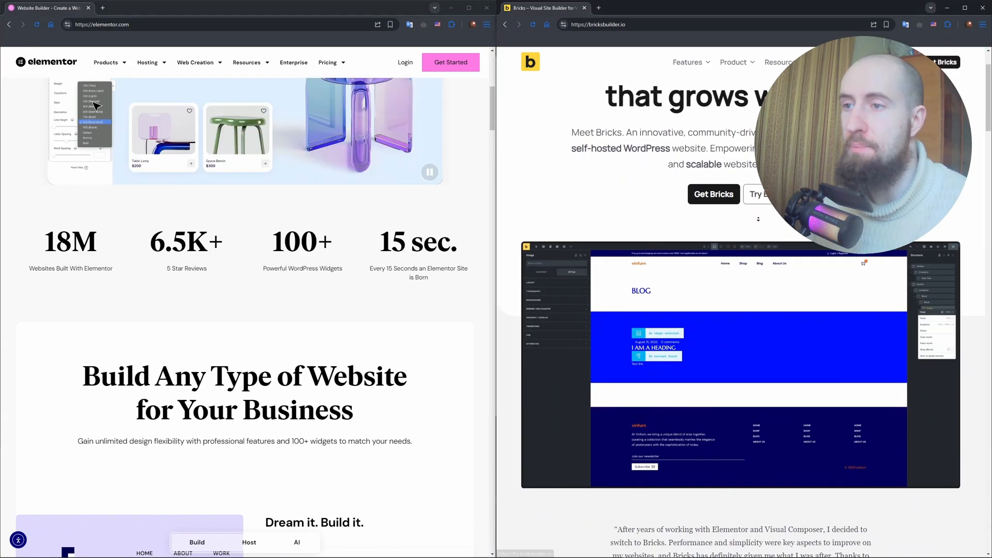
scroll("down", 3)
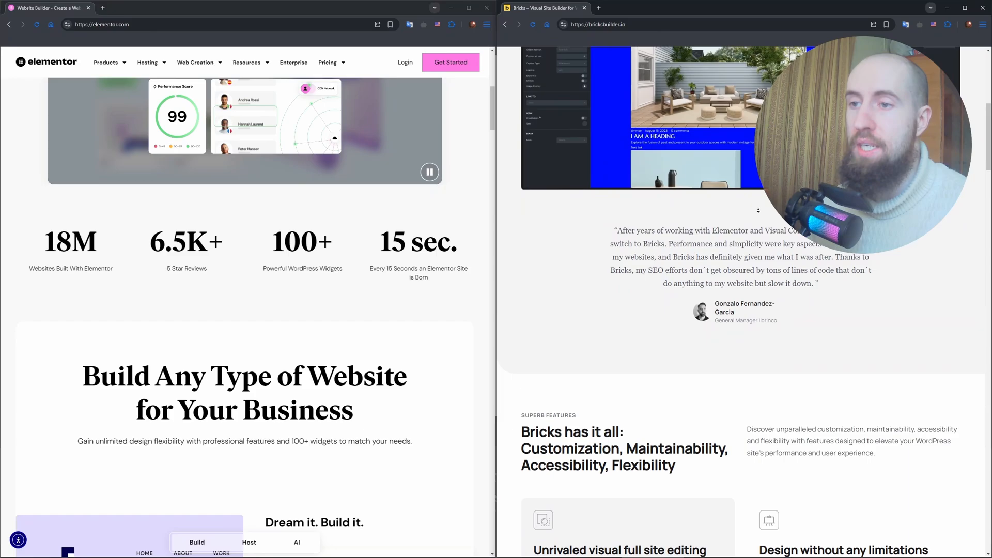
scroll("up", 3)
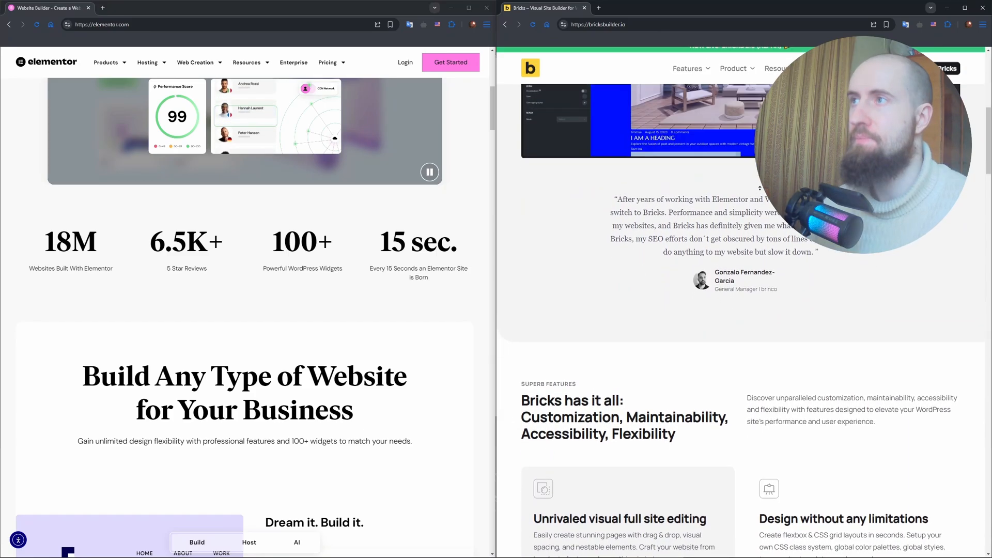